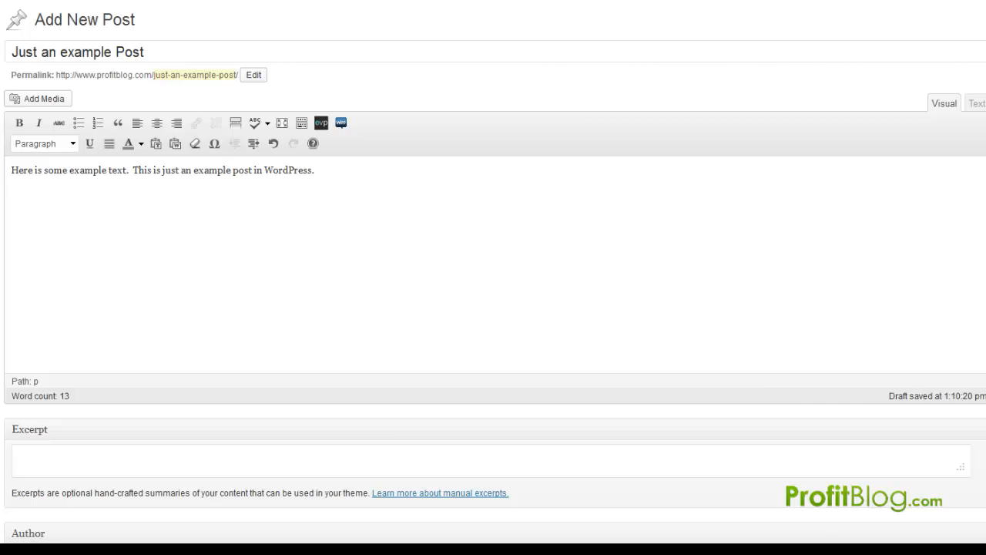
{"action": "mouse_move", "coordinate": [358, 180]}
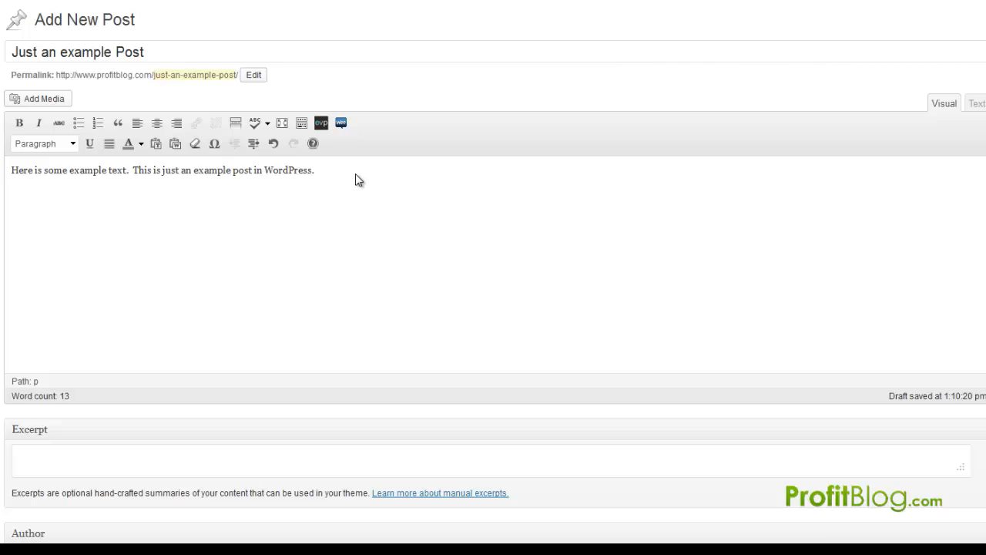
- Type 'Click here to email me' after the existing example sentence in the post body
{"action": "left_click", "coordinate": [318, 171]}
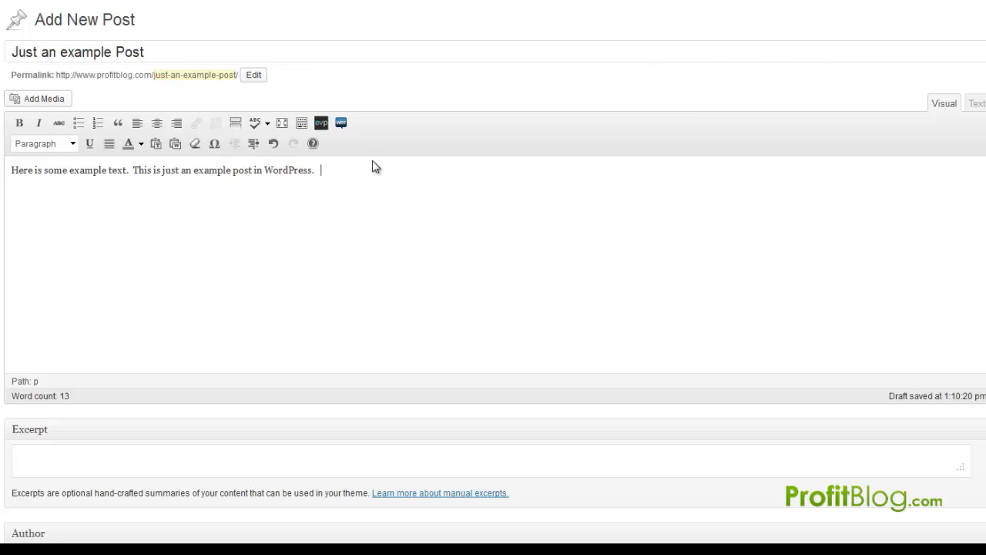
{"action": "type", "text": "Click"}
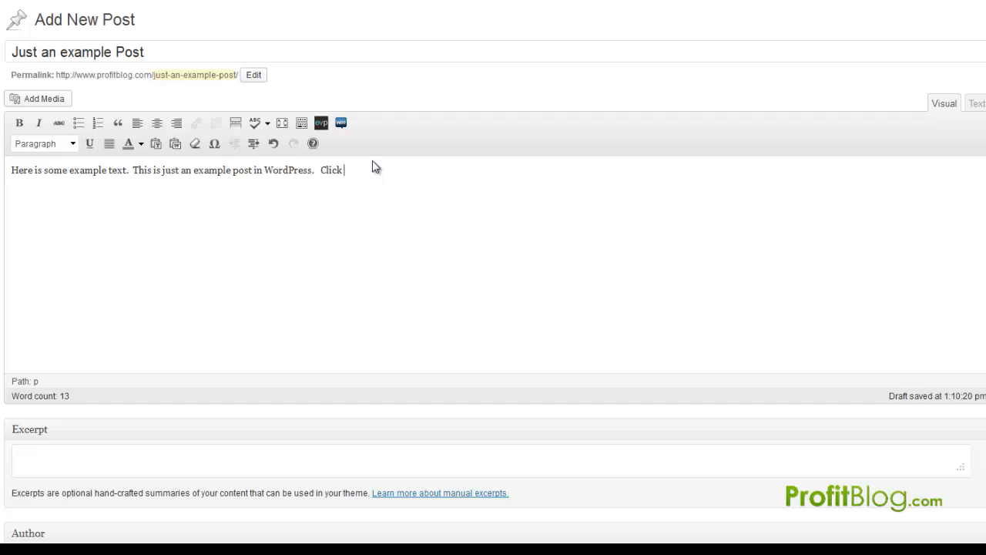
{"action": "type", "text": "here to email me"}
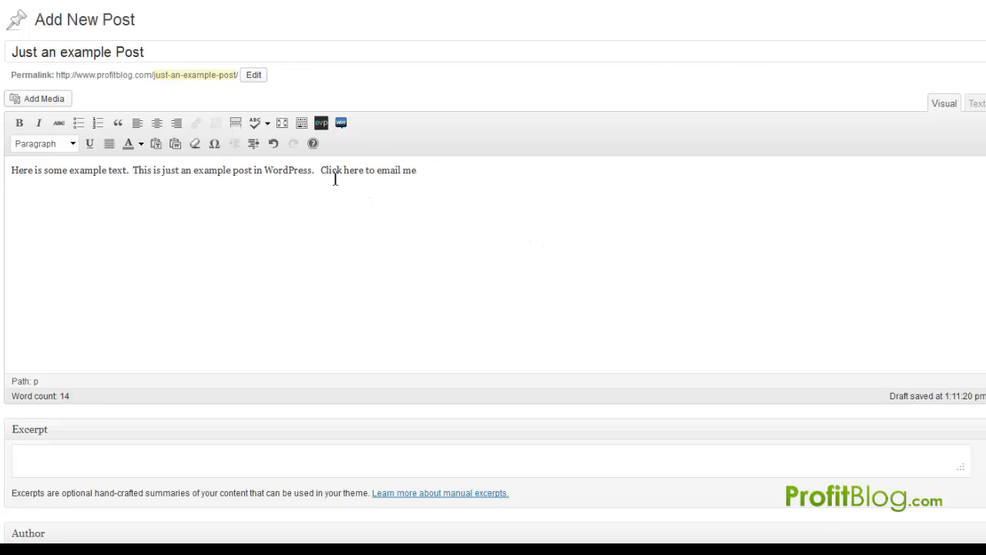
- Select the phrase 'Click here to email me' in the editor
{"action": "left_click_drag", "start_coordinate": [321, 170], "coordinate": [412, 170]}
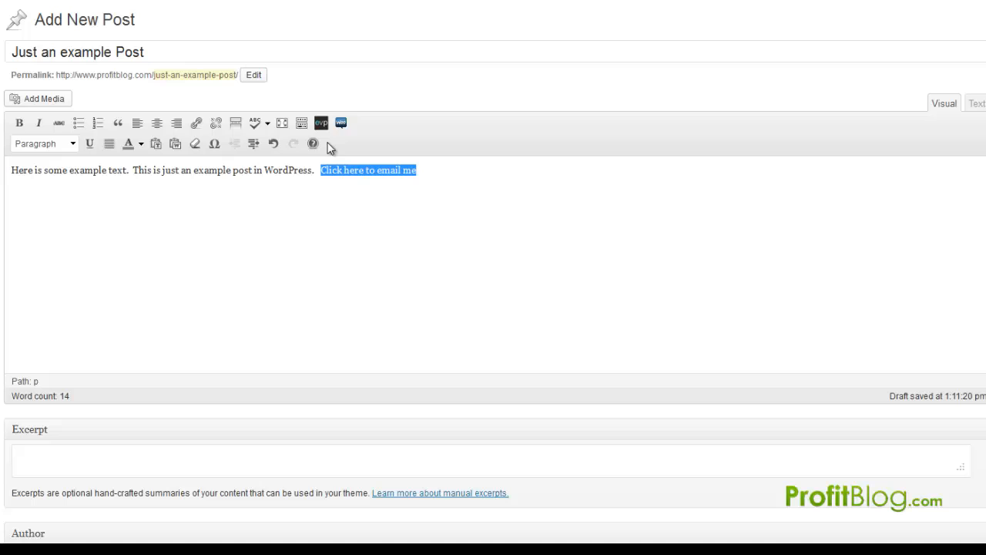
{"action": "mouse_move", "coordinate": [292, 222]}
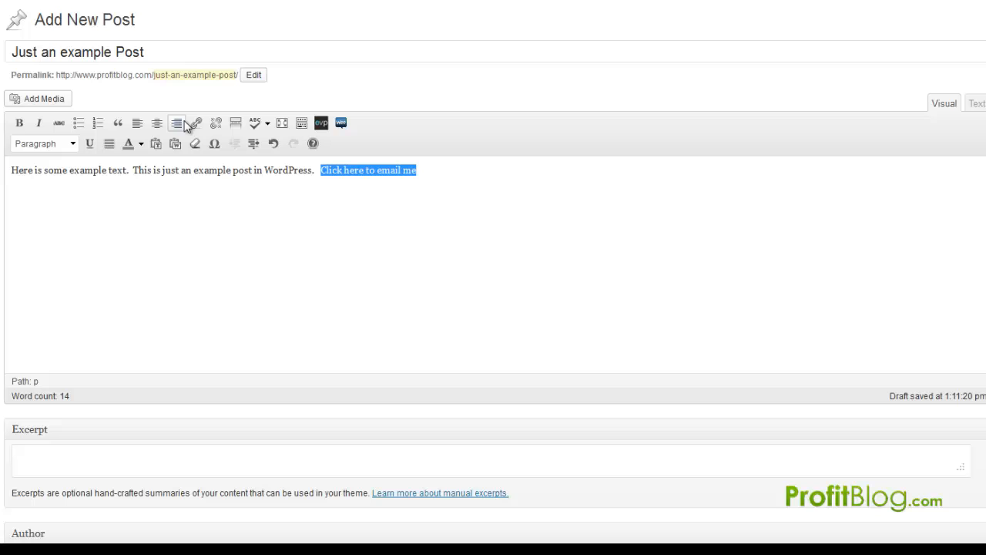
{"action": "mouse_move", "coordinate": [196, 123]}
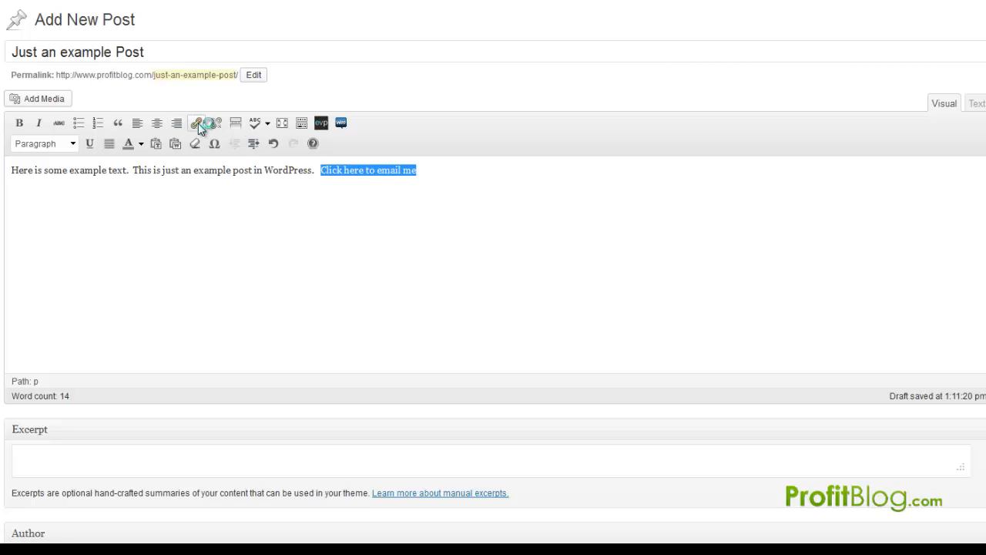
{"action": "left_click", "coordinate": [198, 124]}
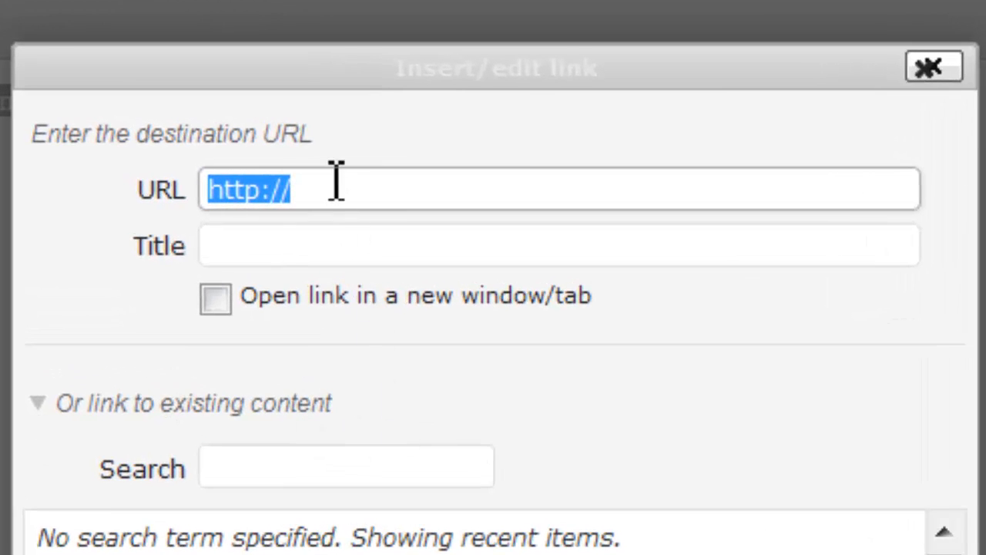
{"action": "left_click", "coordinate": [339, 189]}
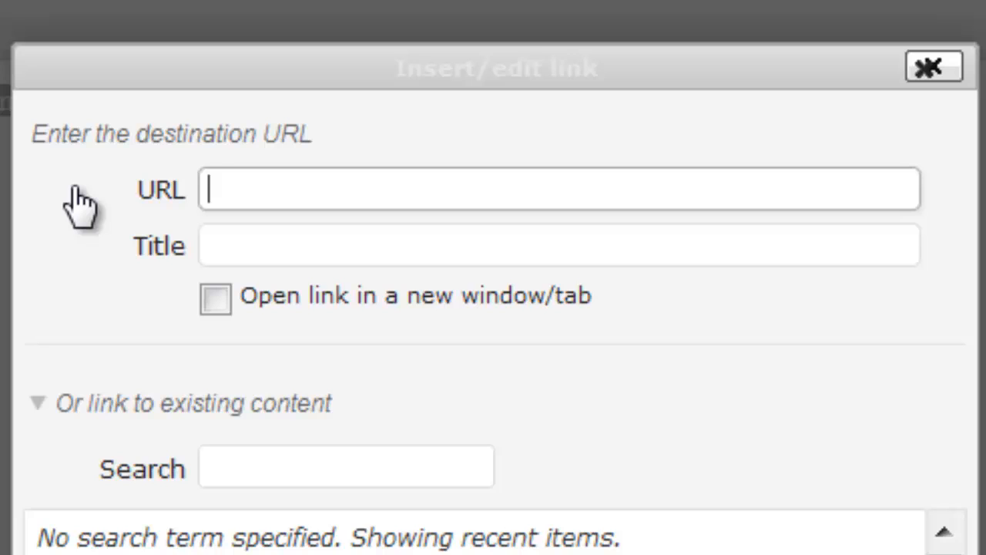
{"action": "type", "text": "ma"}
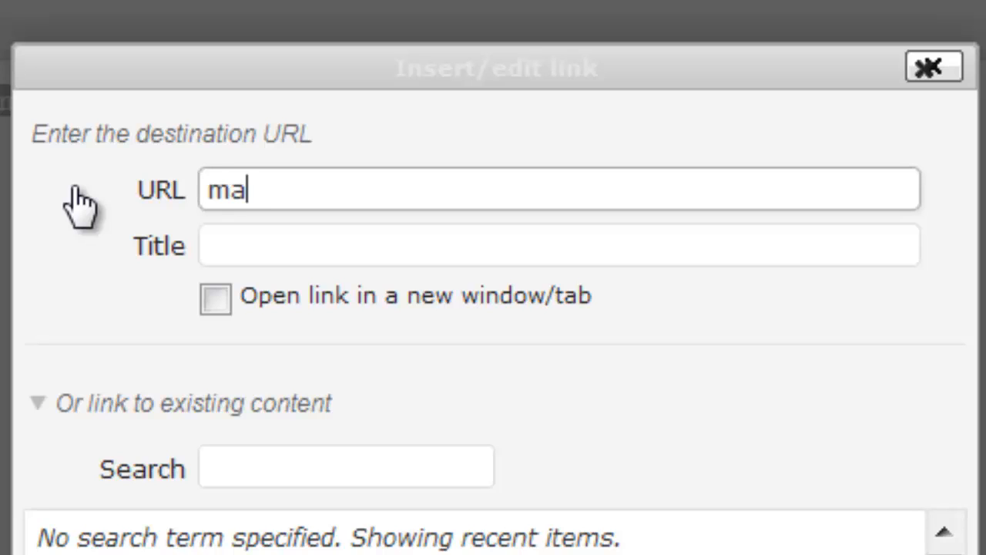
{"action": "type", "text": "ilto:"}
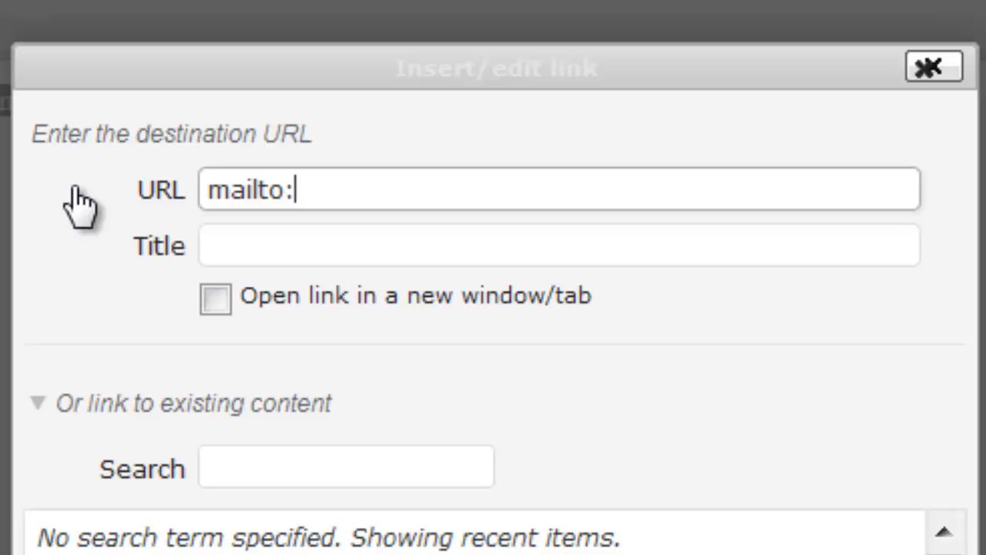
{"action": "type", "text": "myemail"}
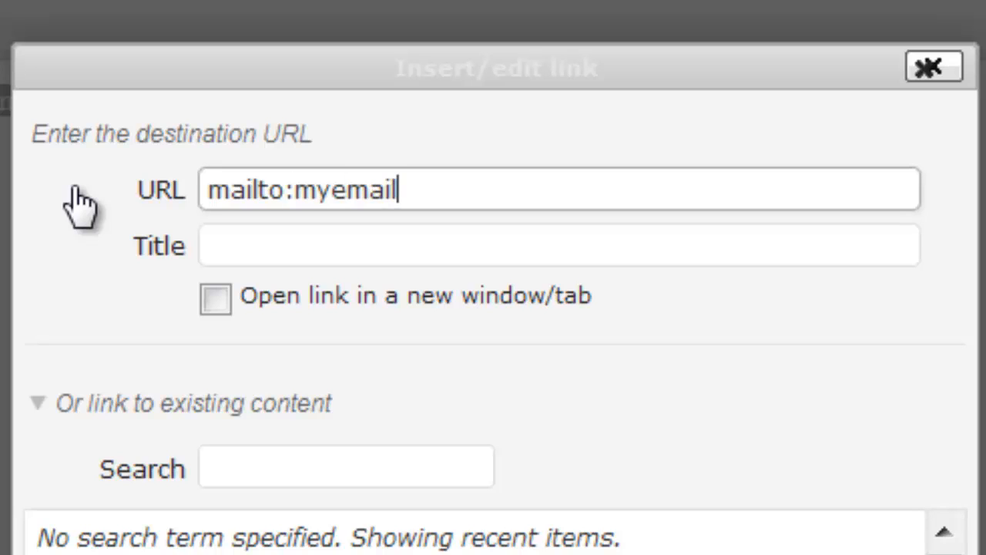
{"action": "type", "text": "@email.com"}
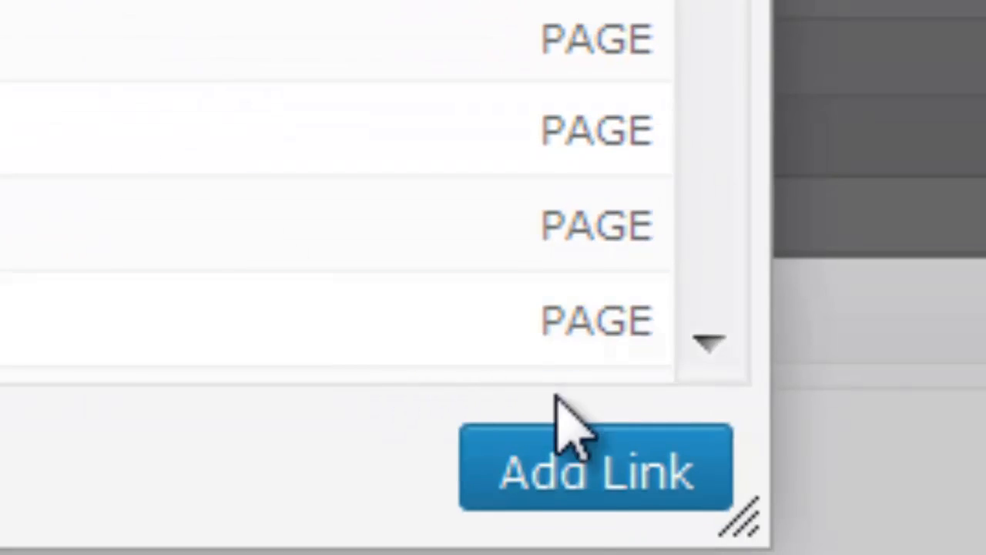
{"action": "left_click", "coordinate": [596, 469]}
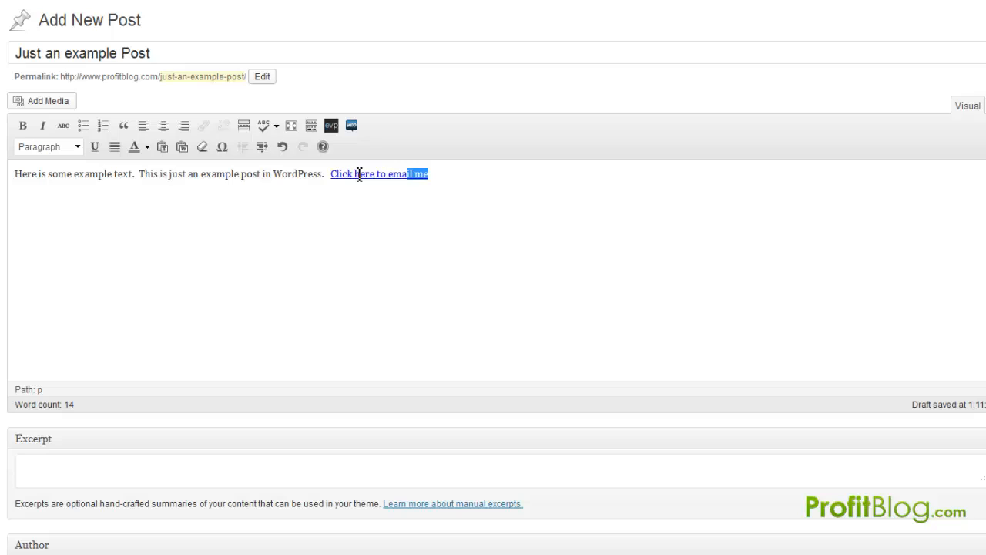